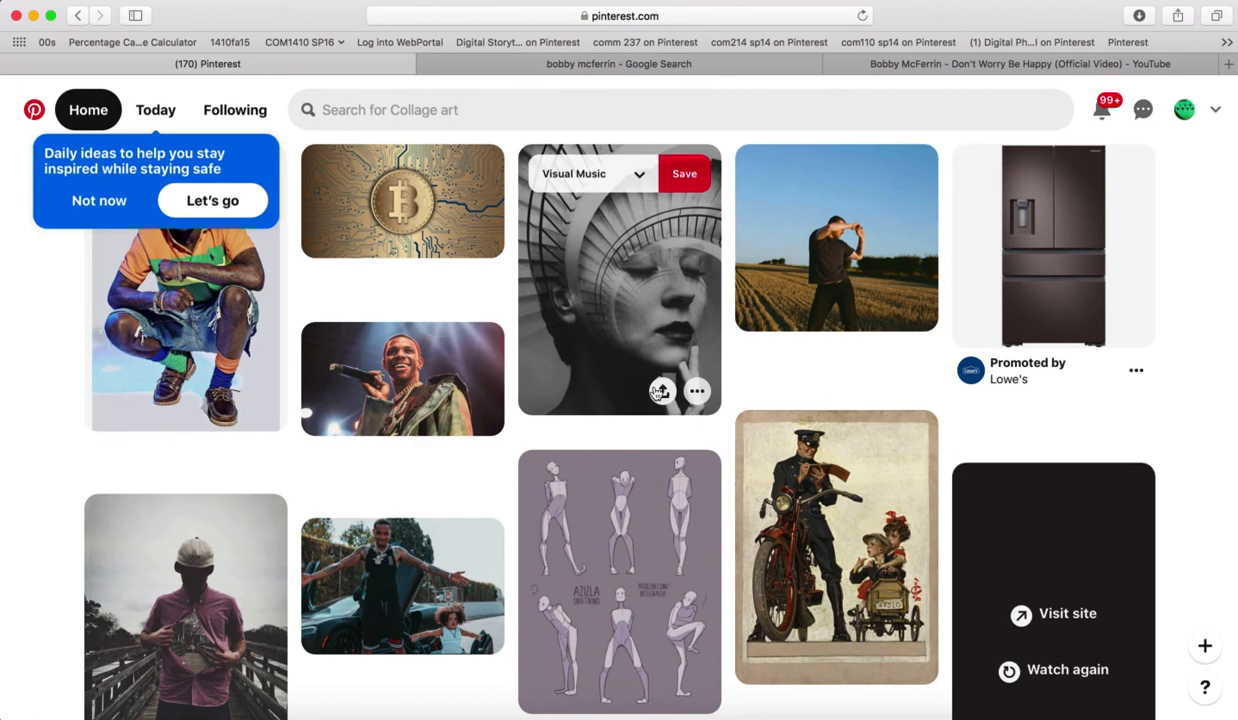
mouse_move(1195, 634)
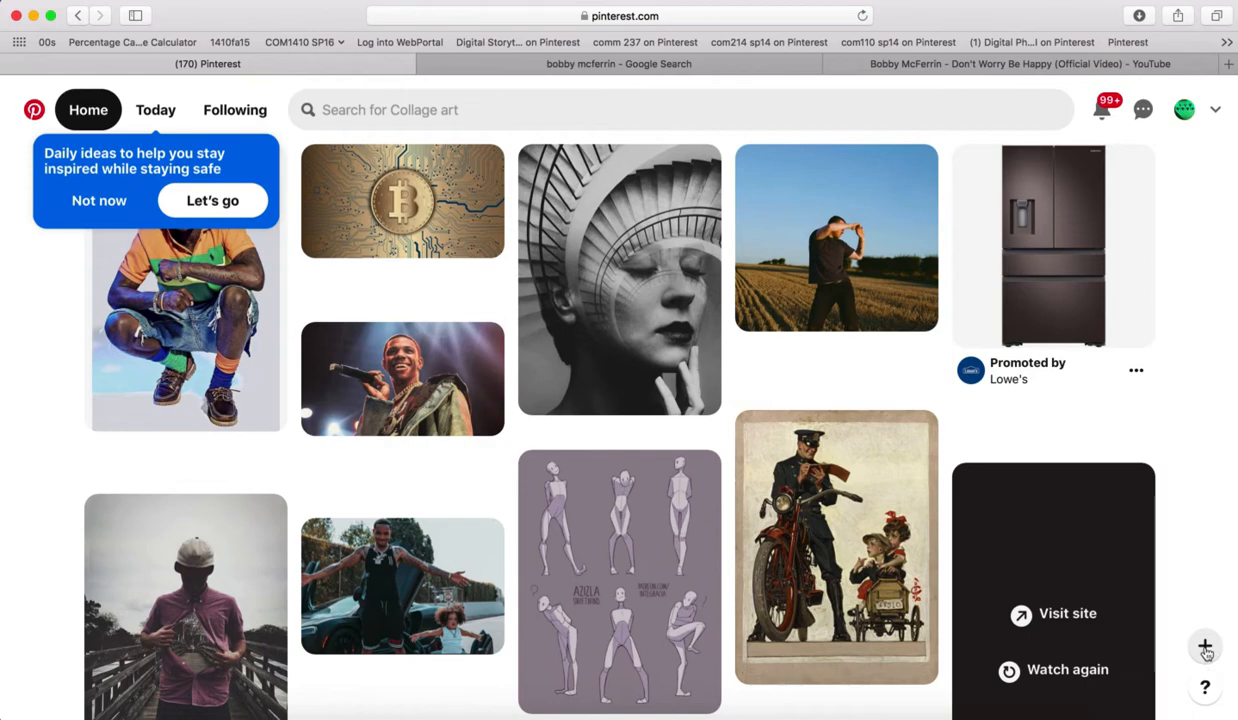
Open the + add menu and dismiss the browser-button promotion.
click(1205, 647)
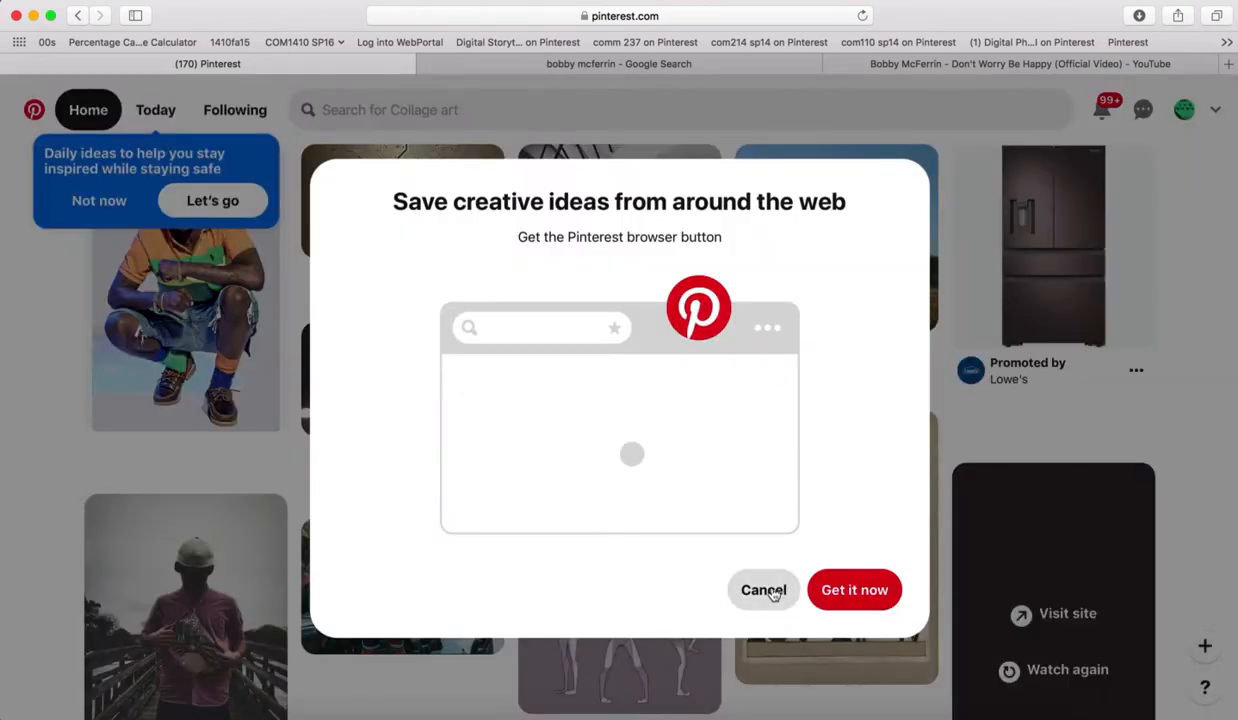
click(763, 589)
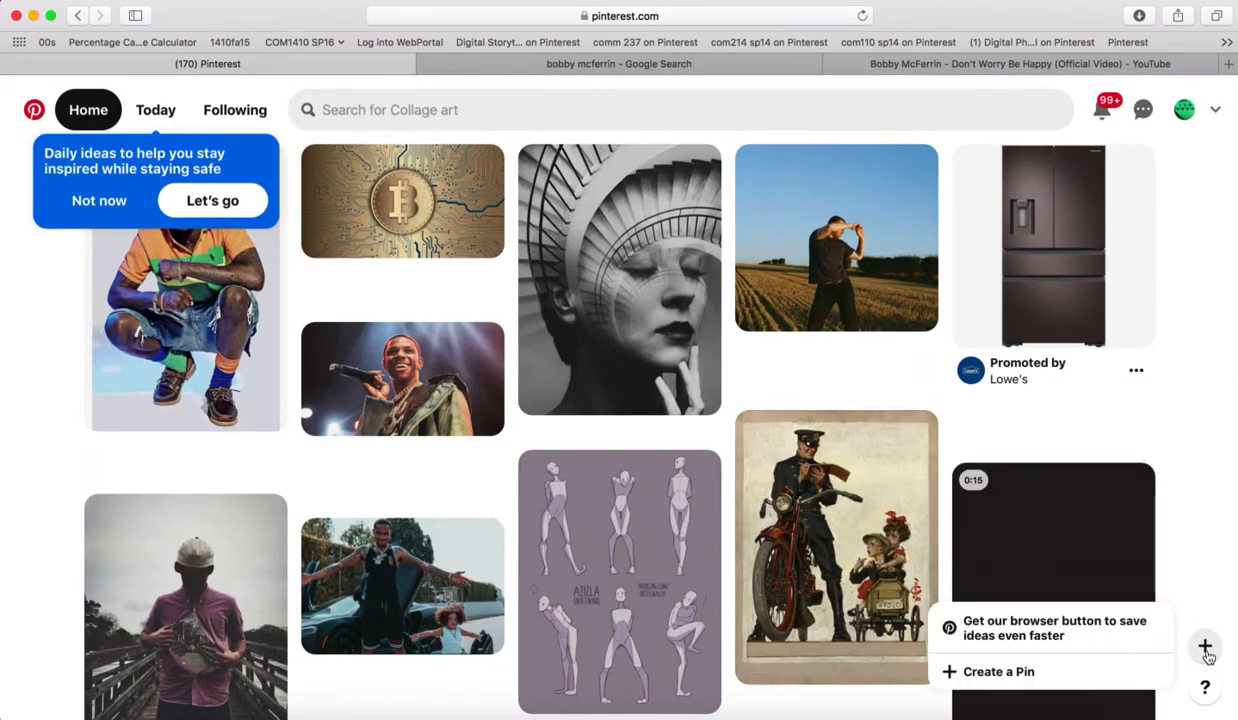
Start a new pin, view the Kuumbwa Jazz Bobby McFerrin page, then return to the draft.
click(998, 671)
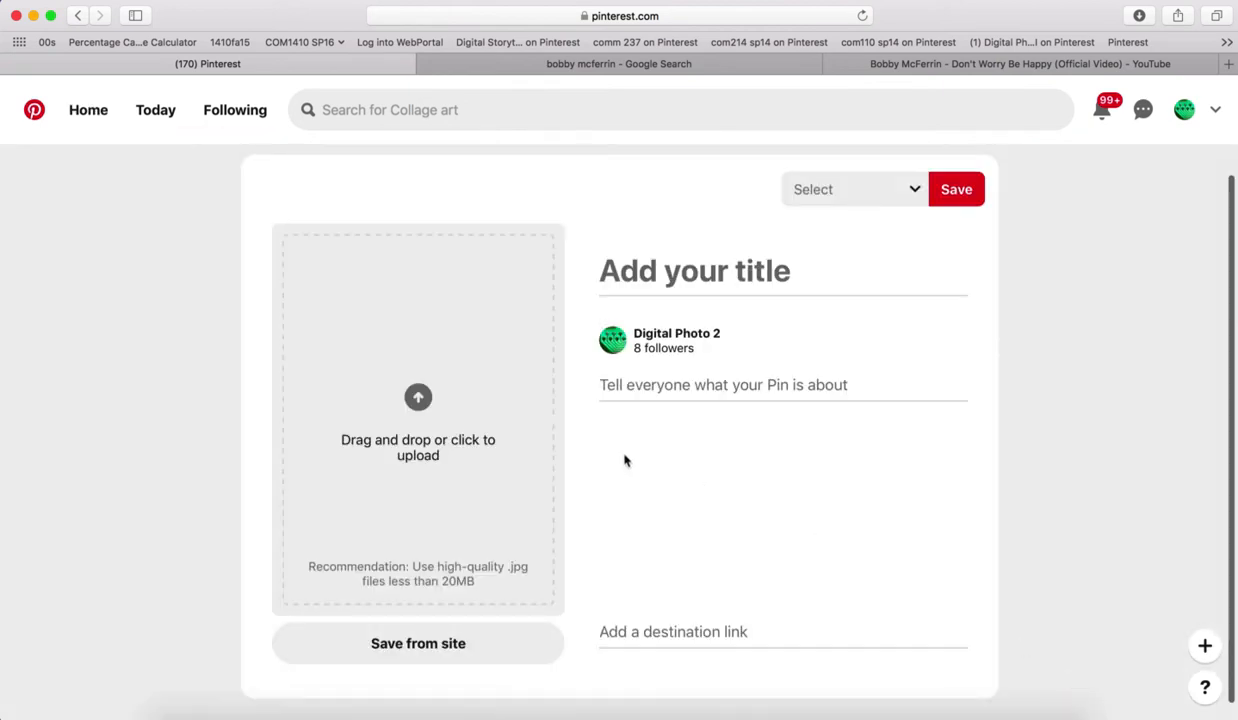
mouse_move(520, 166)
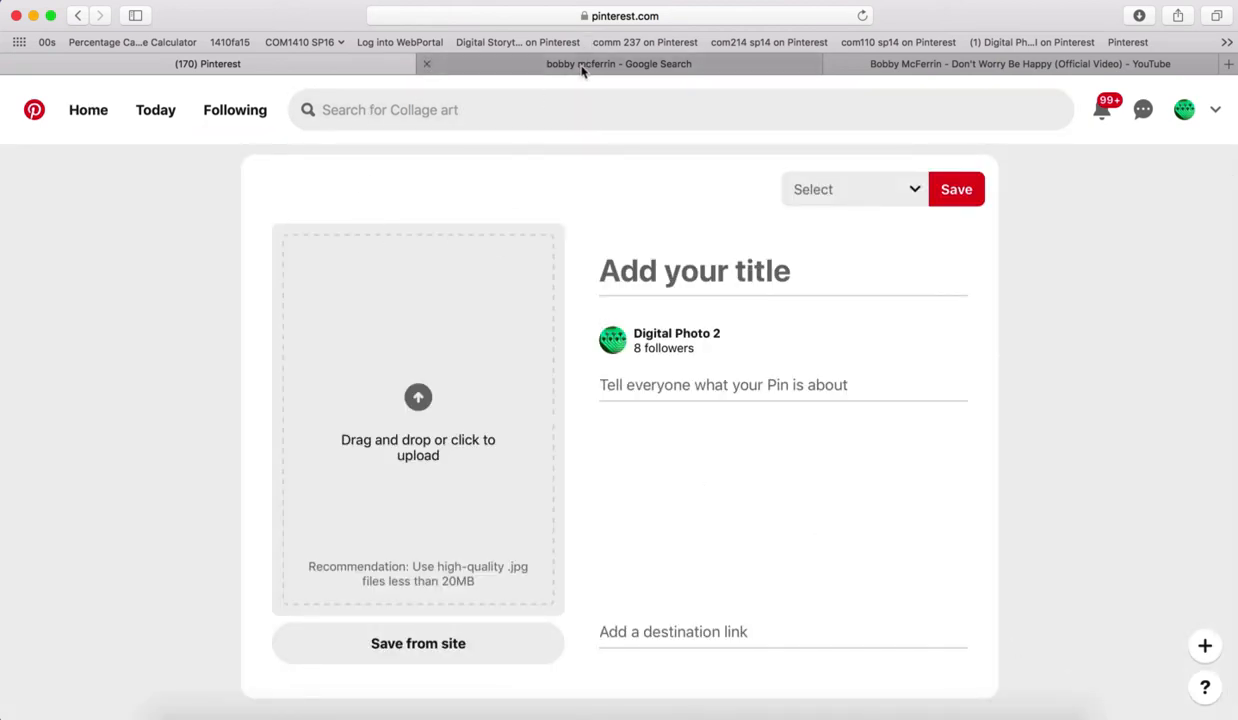
click(618, 63)
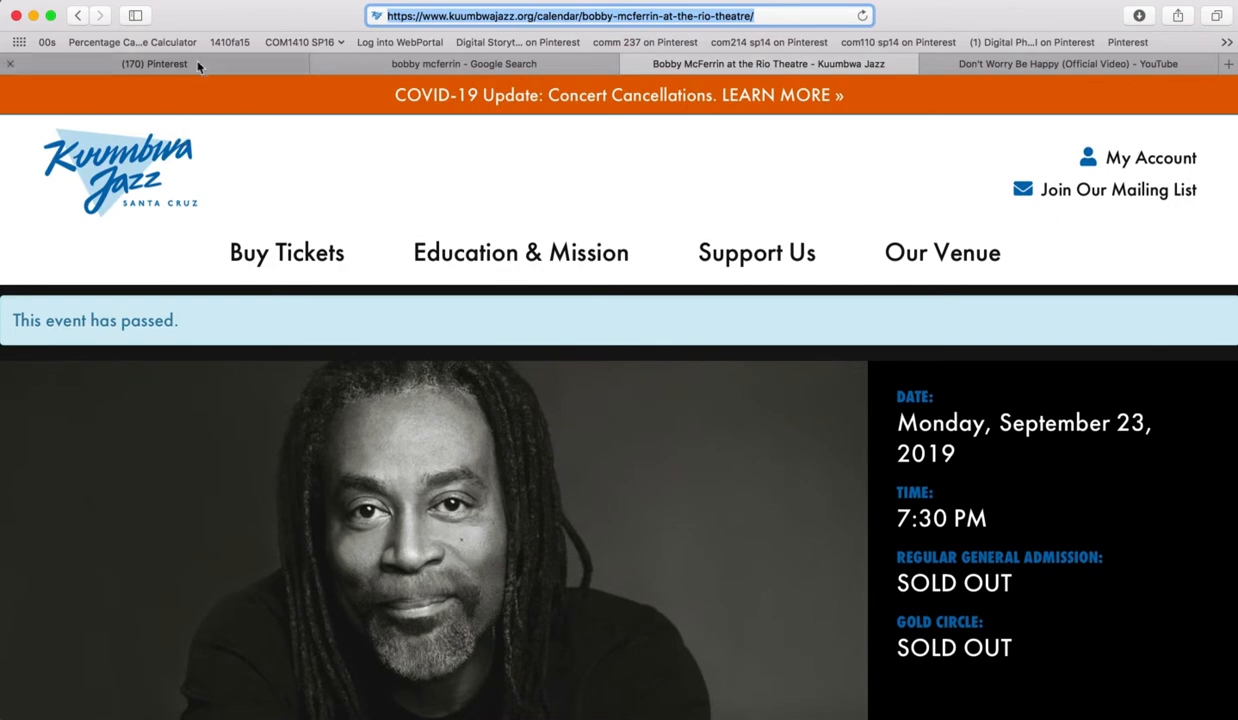
click(154, 63)
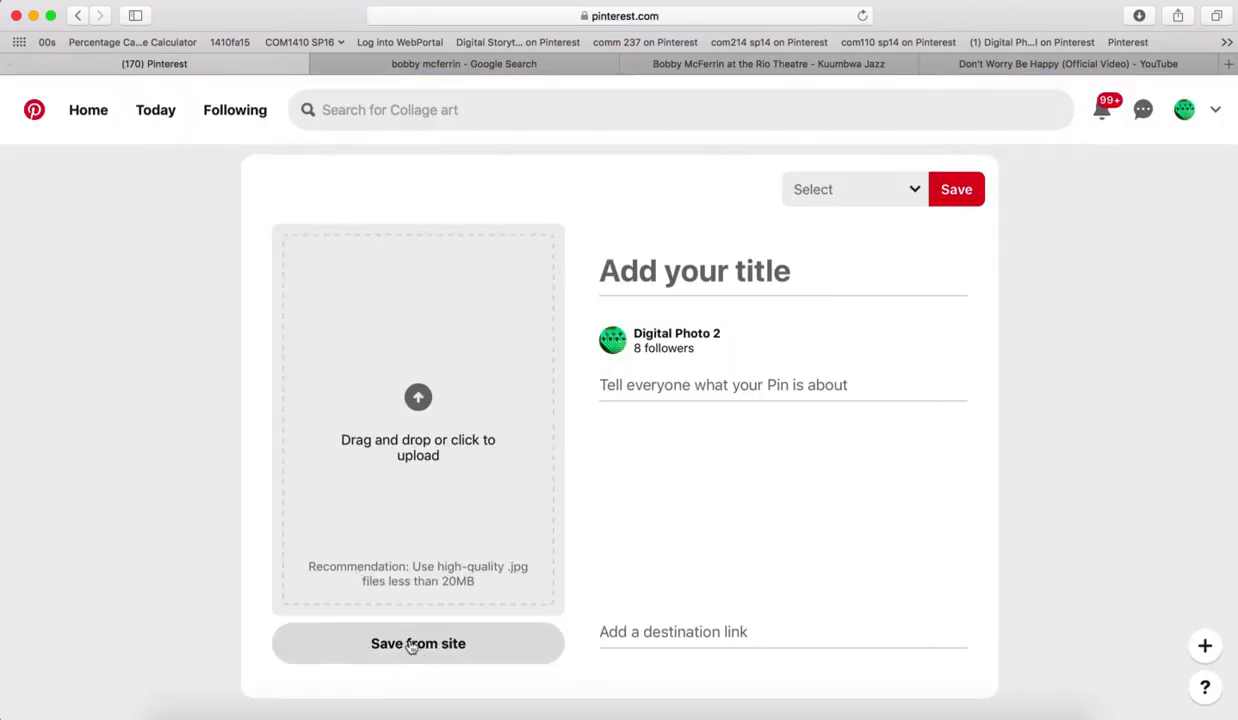
Attach Bobby McFerrin's portrait from the Kuumbwa Jazz event page, linking to that page.
click(418, 643)
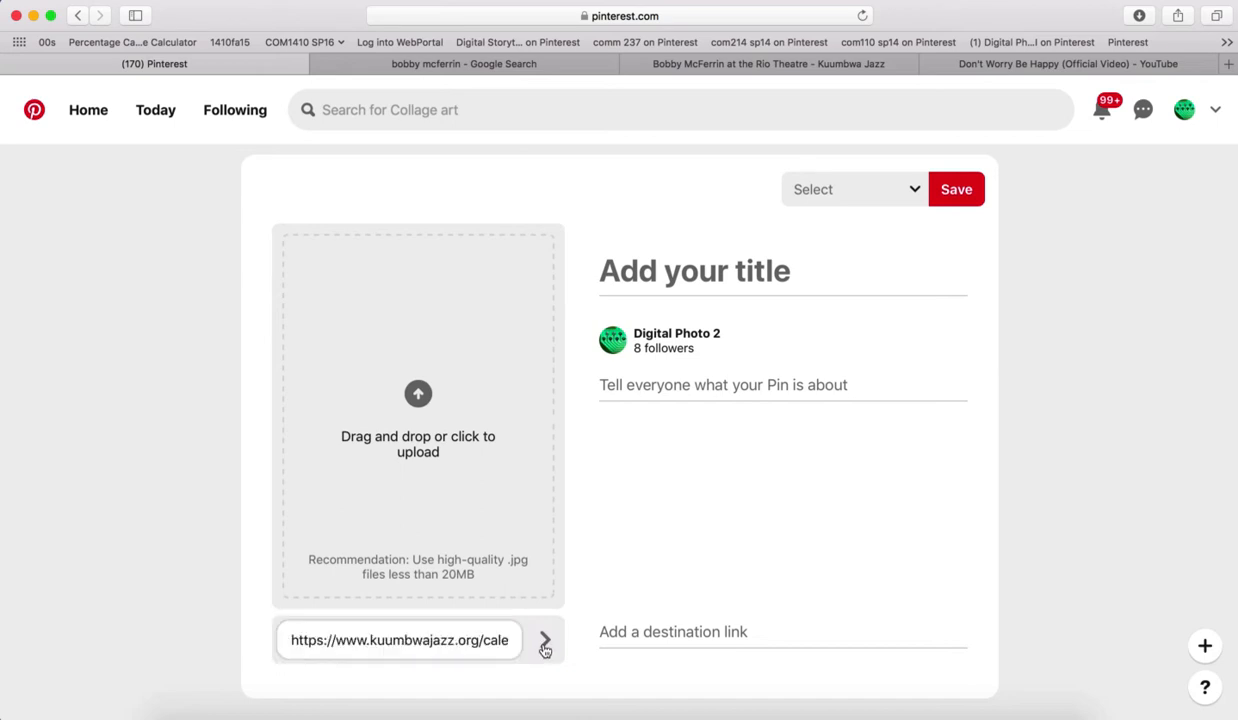
click(545, 640)
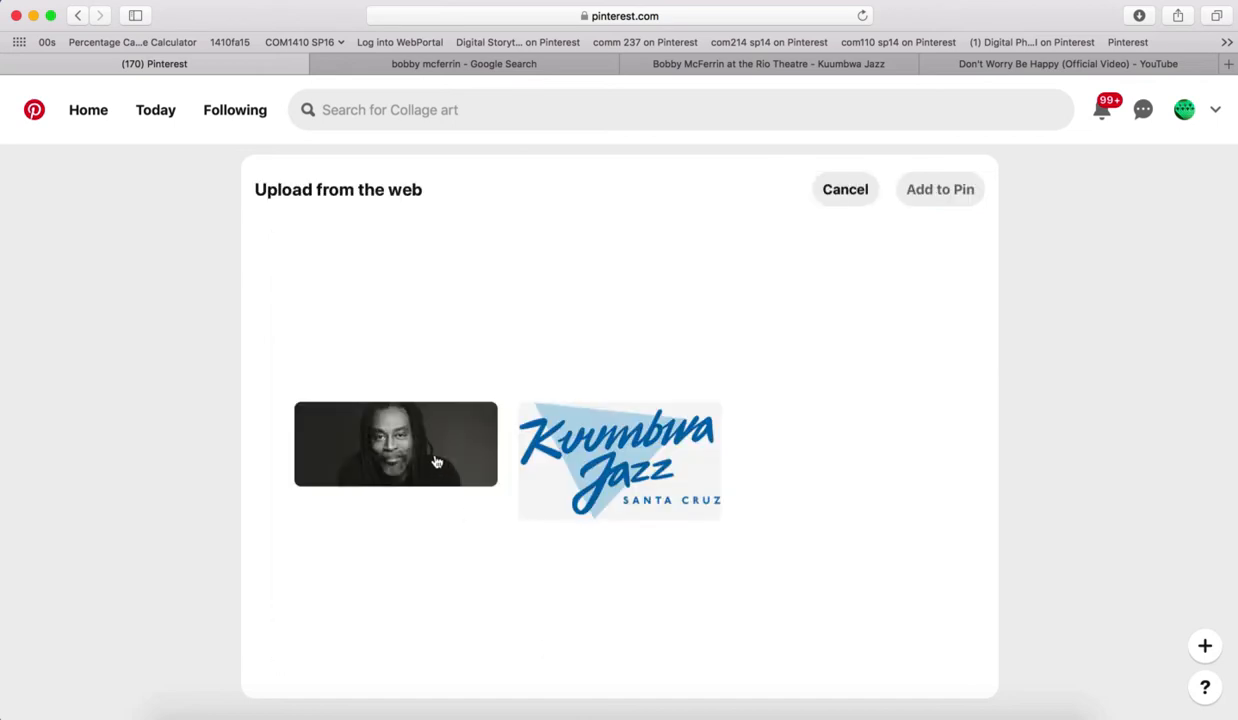
click(395, 444)
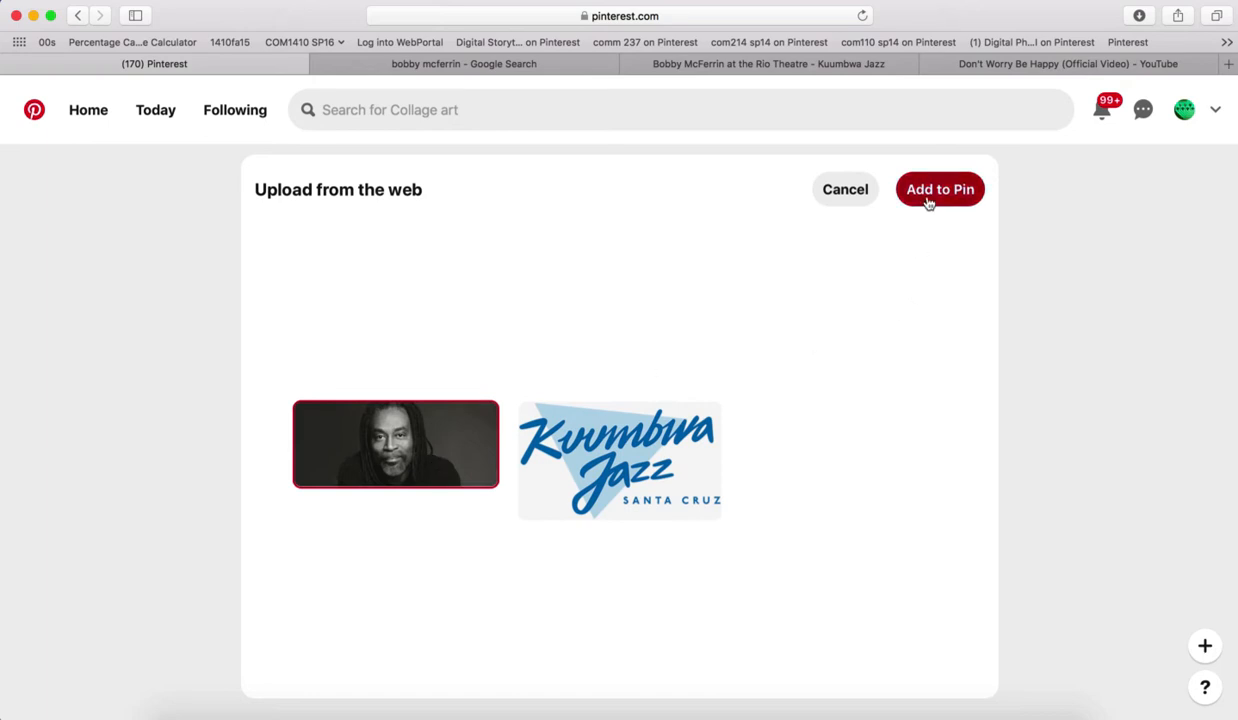
click(938, 189)
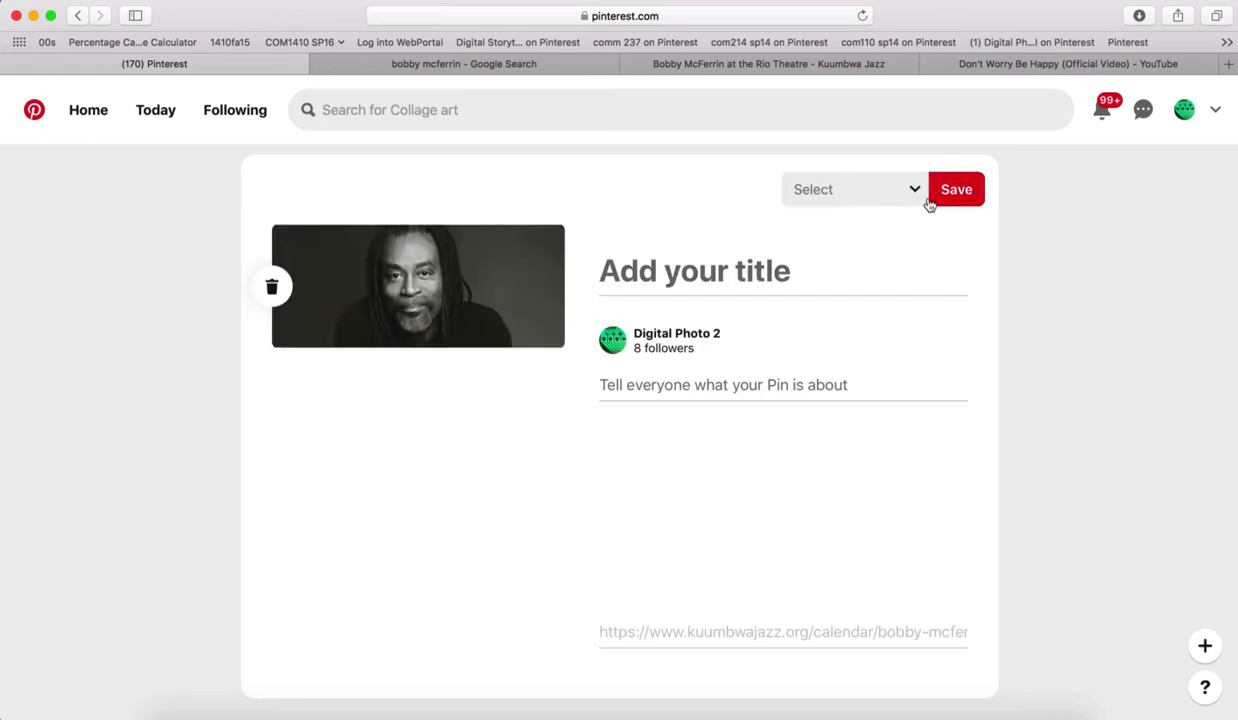
mouse_move(908, 193)
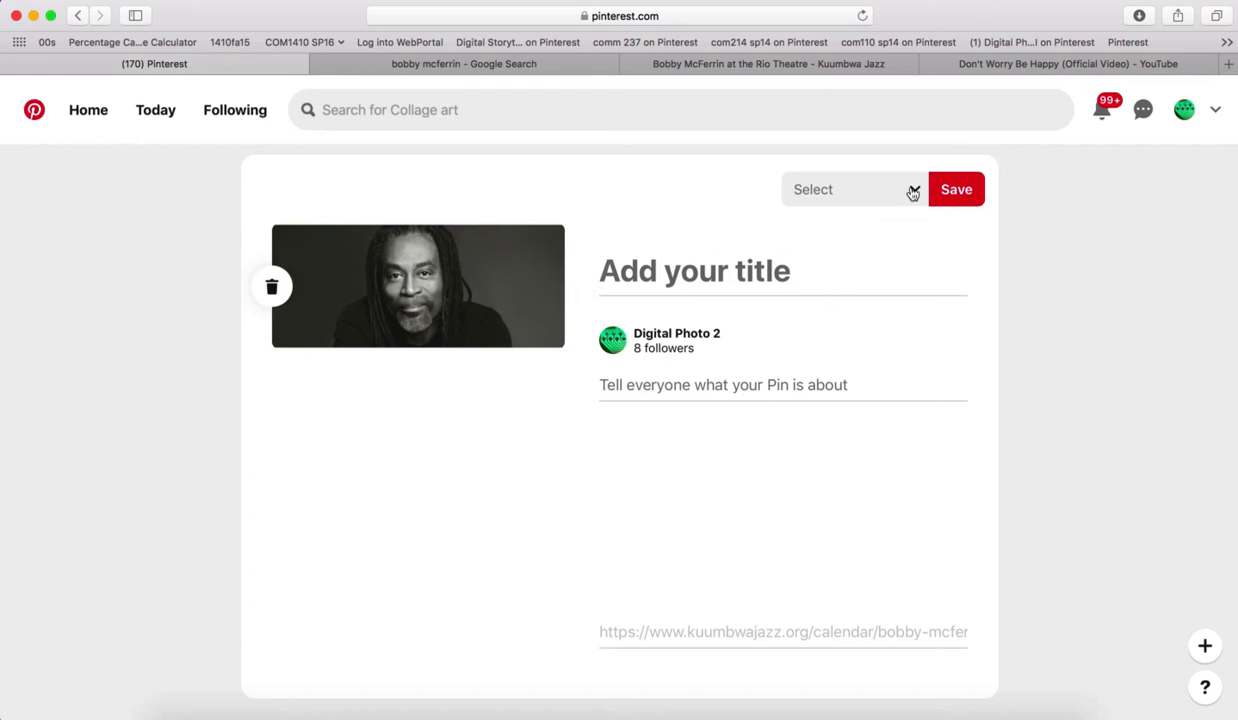
Save the Bobby McFerrin pin to the Visual Music board and view it.
click(850, 189)
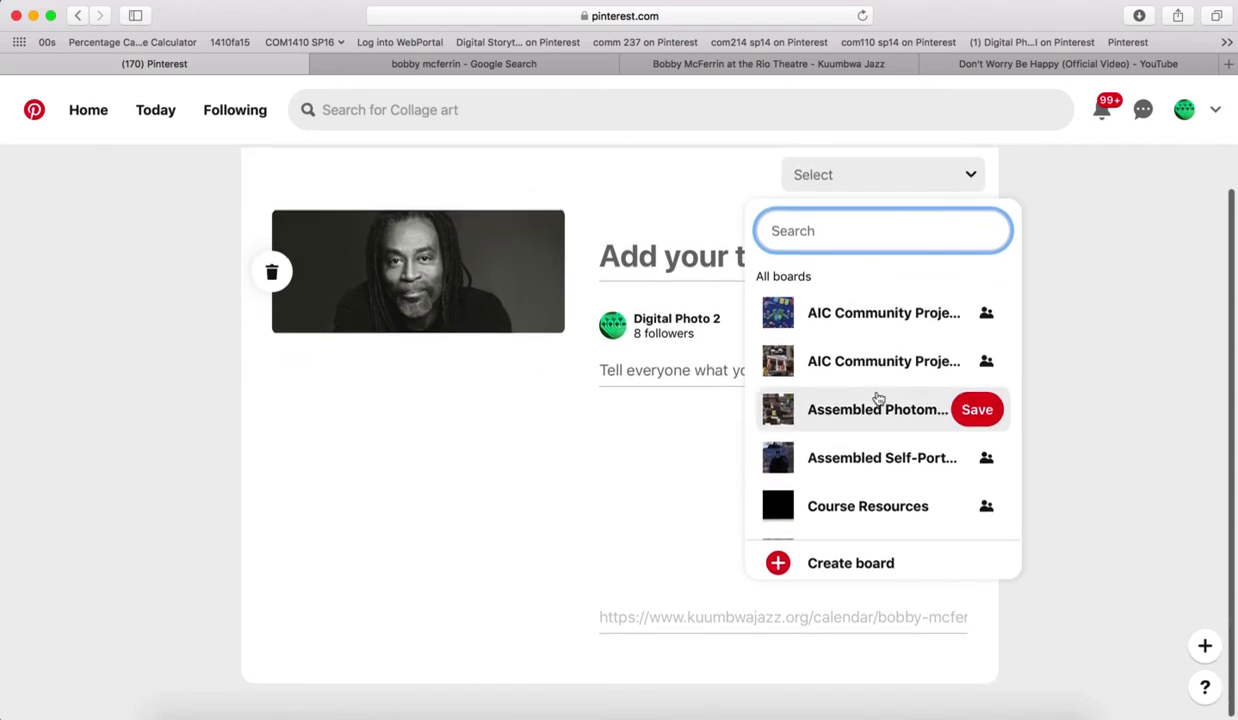
scroll(down, 3)
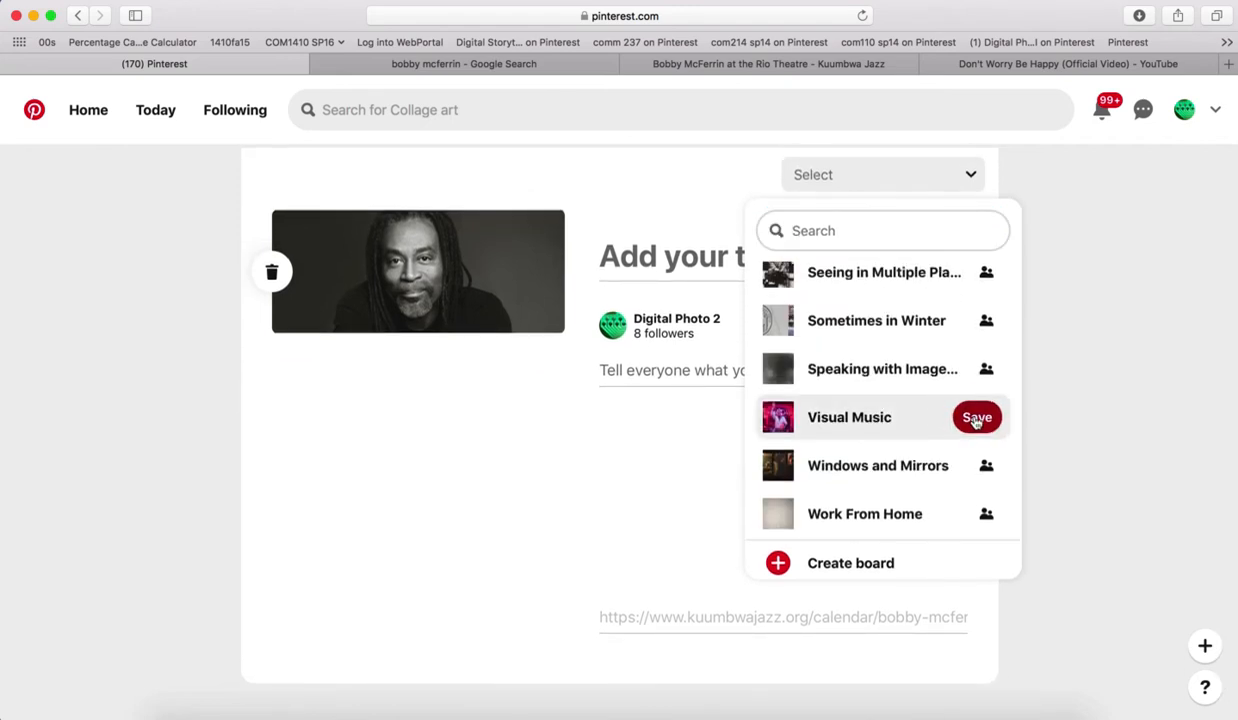
click(976, 417)
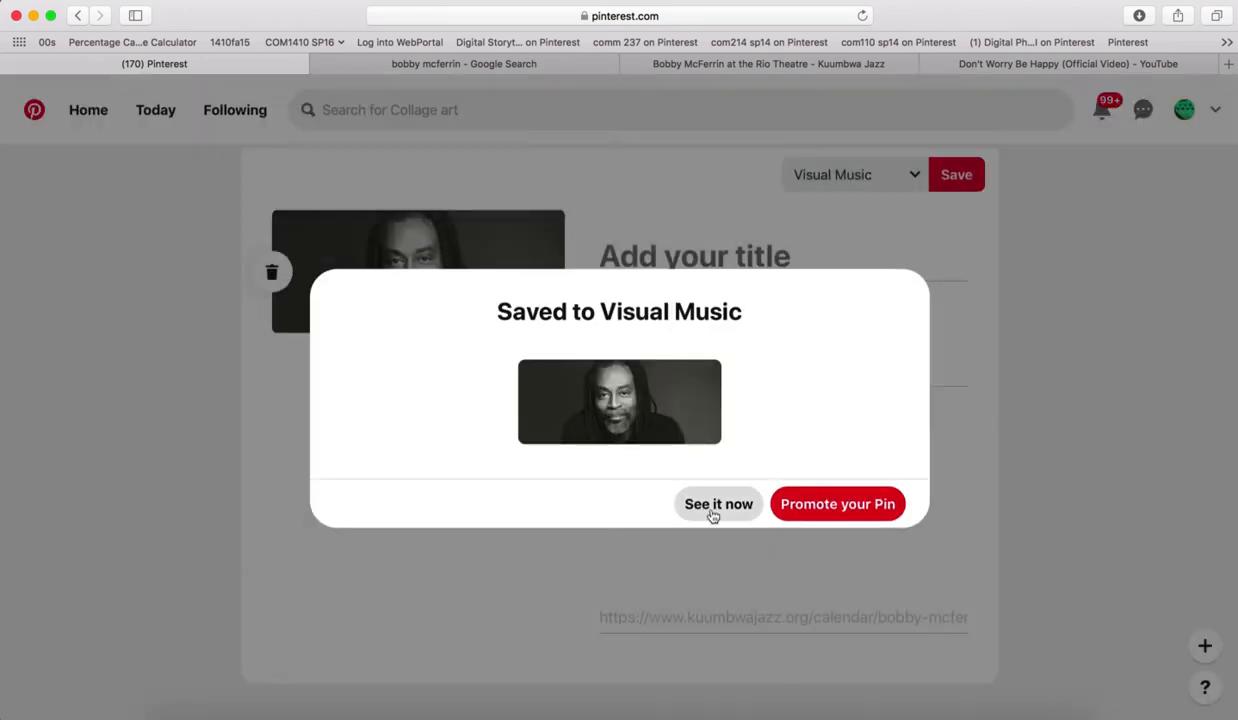
mouse_move(715, 519)
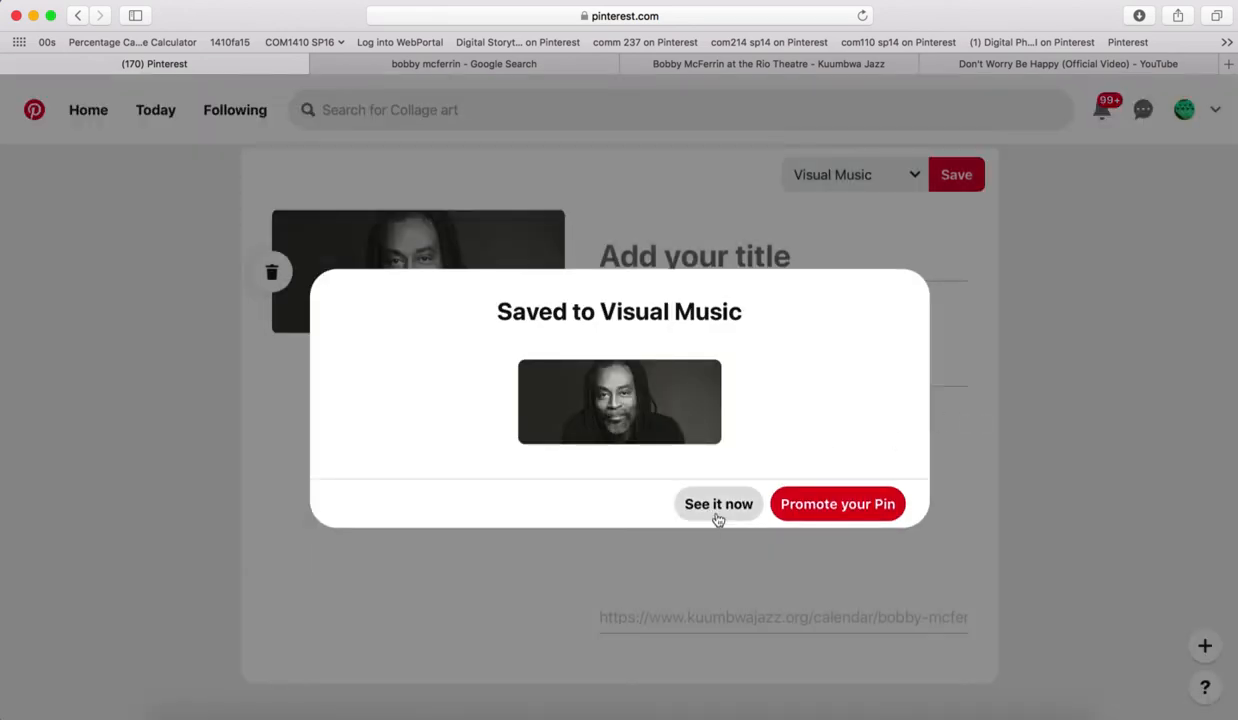
click(718, 504)
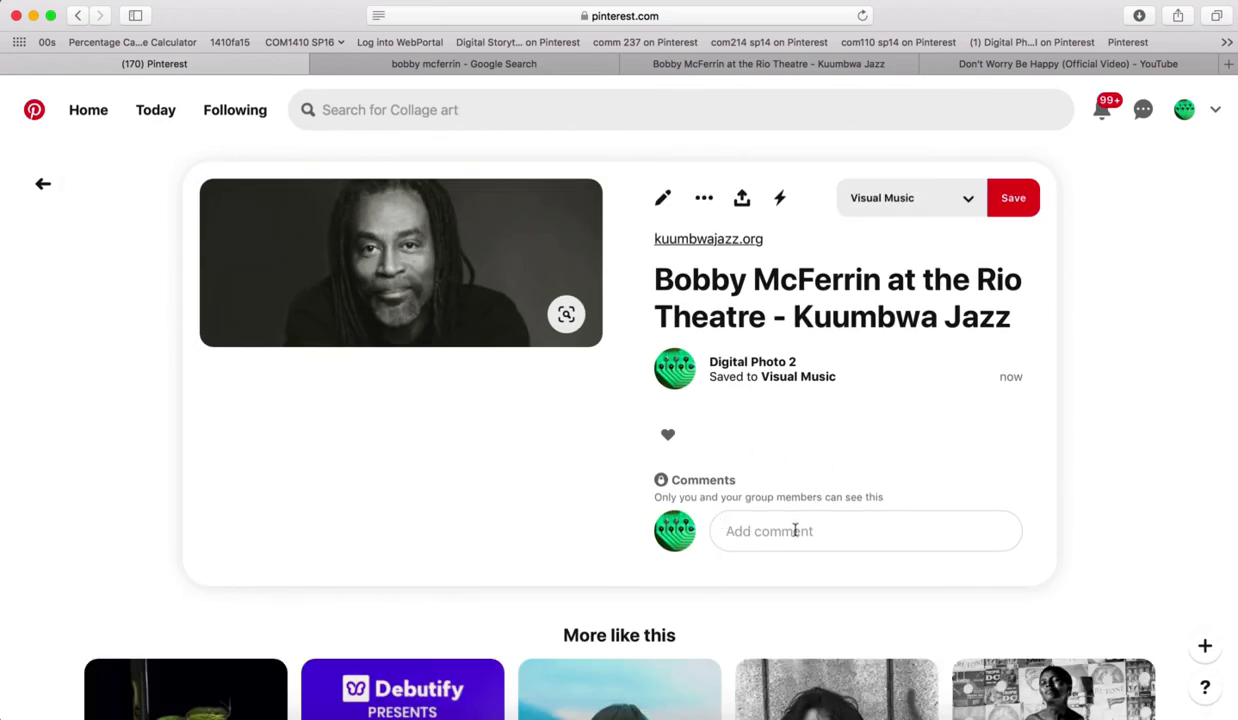
click(1067, 63)
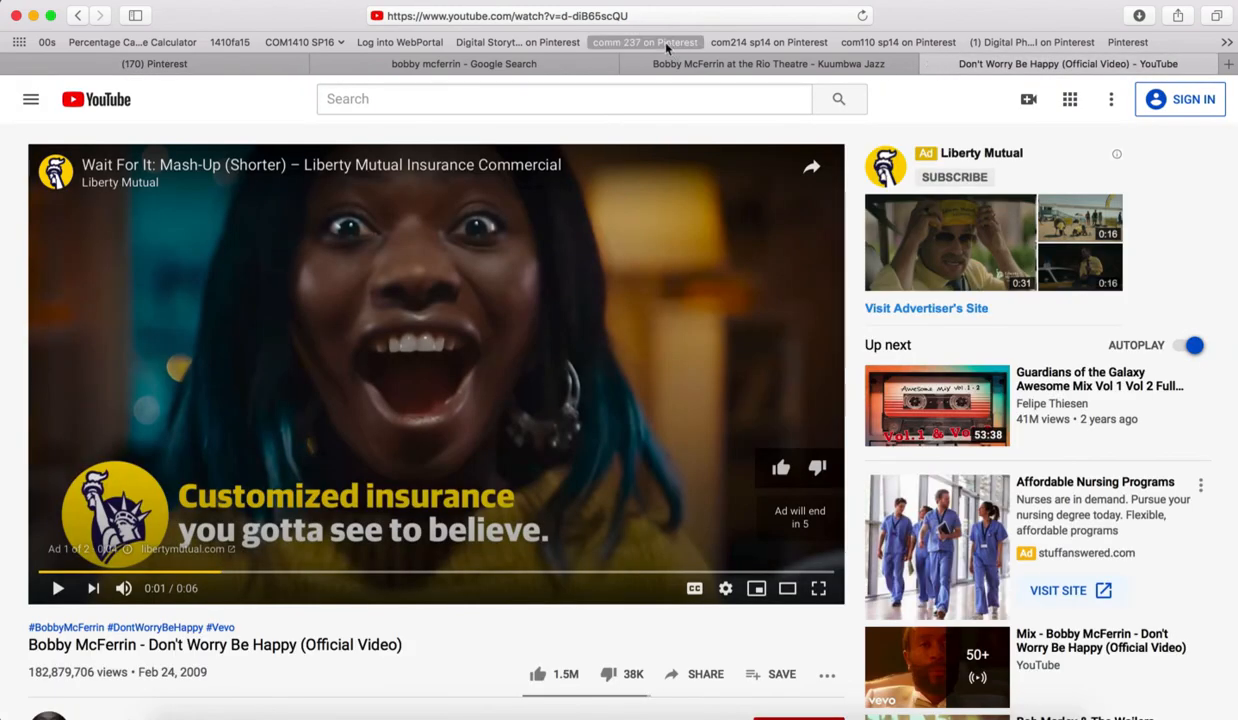
click(616, 15)
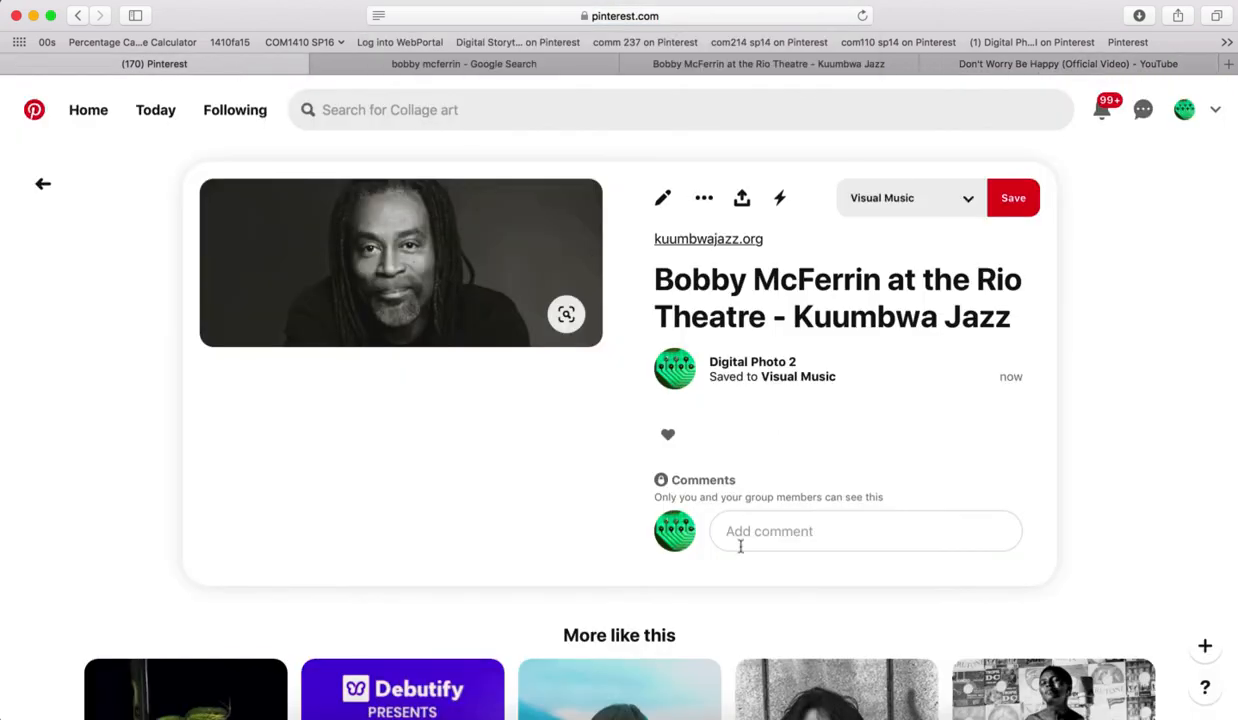
text(https://www.youtube.com/watch?v=d-diB65scQU)
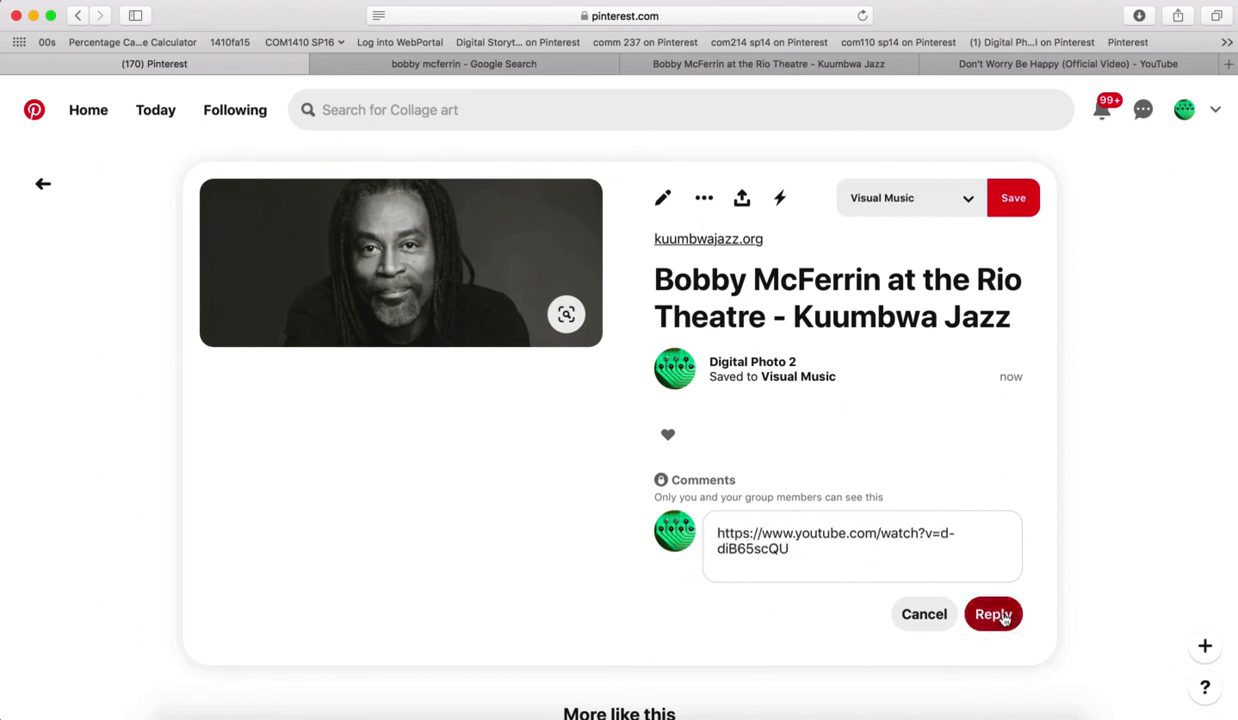
click(993, 614)
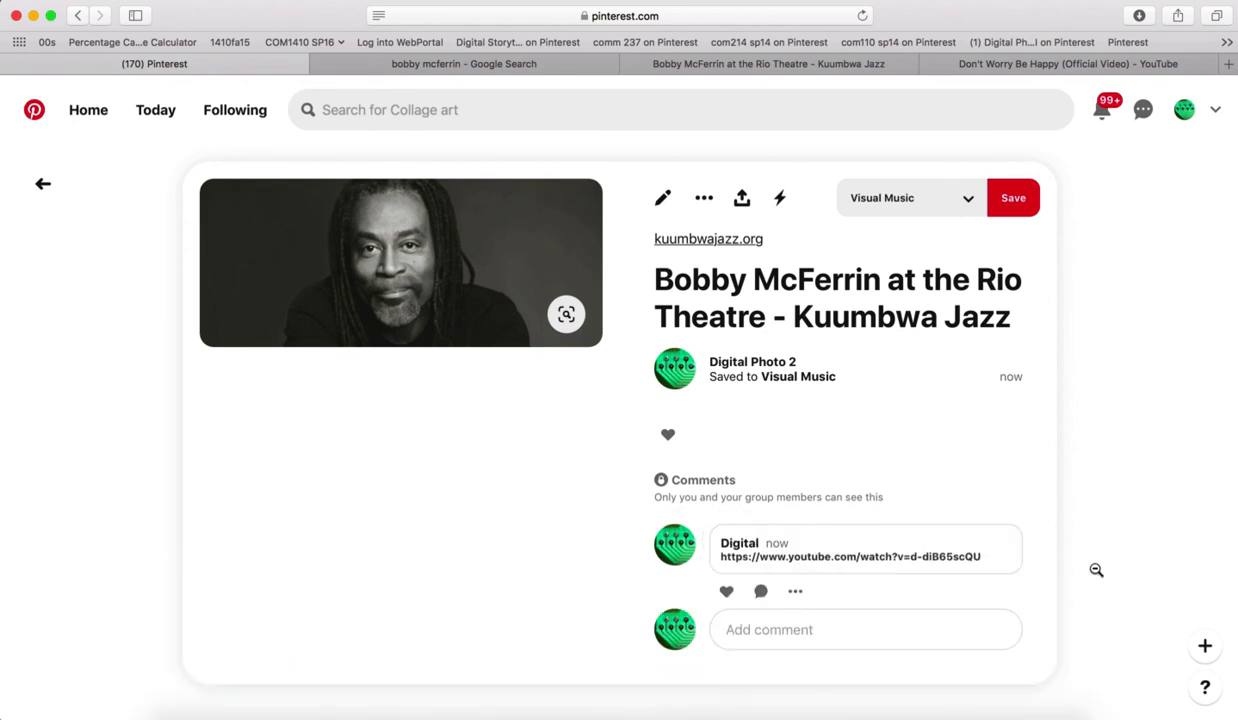
mouse_move(909, 561)
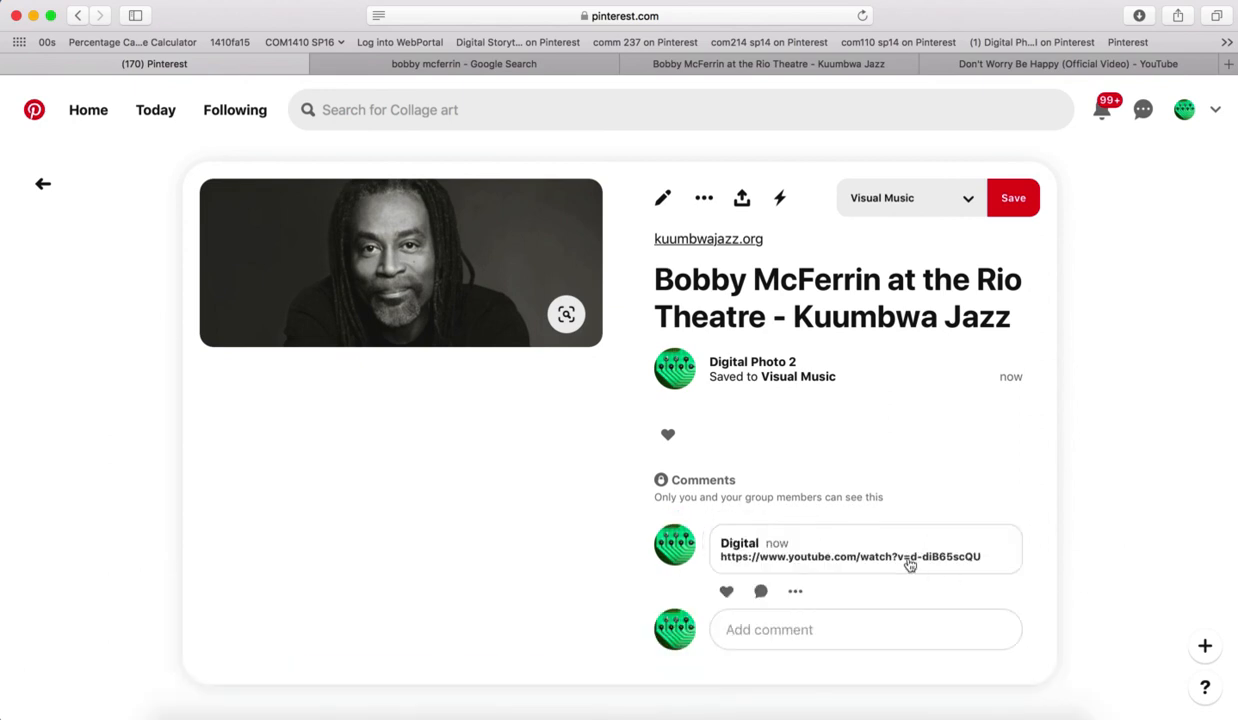